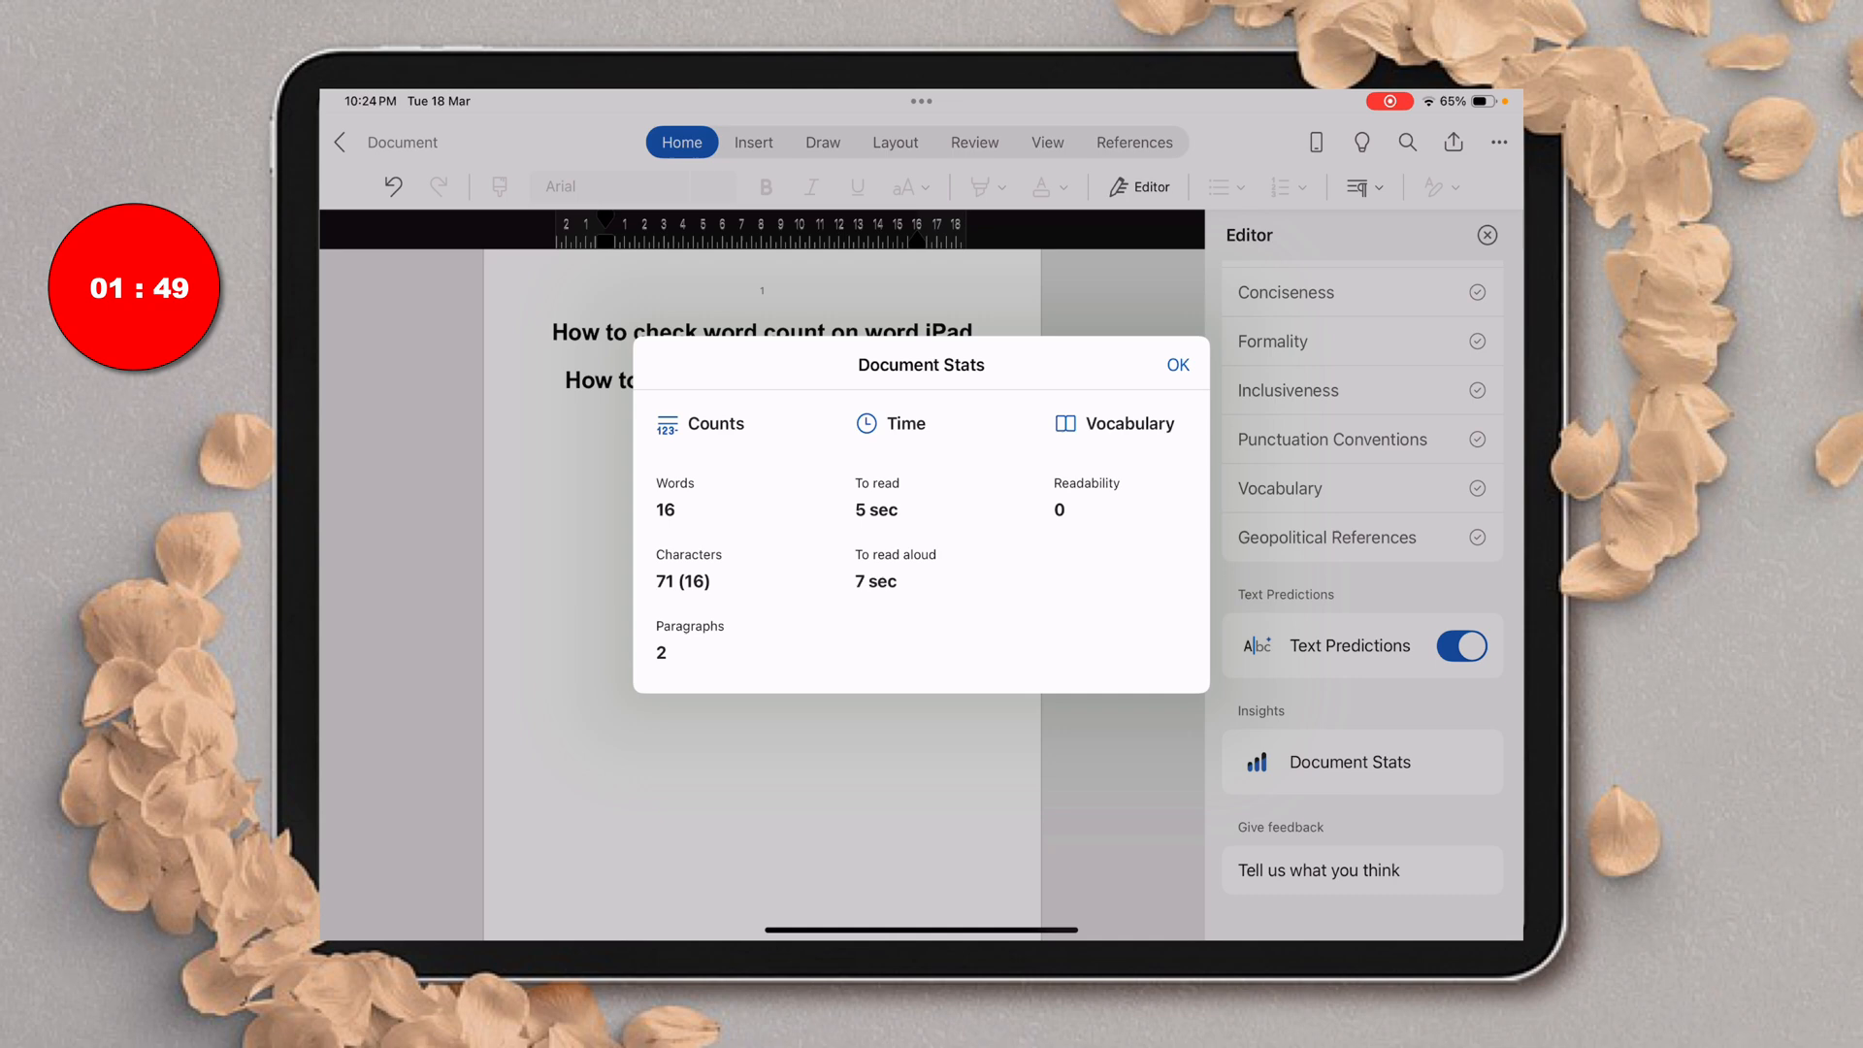
# Dismiss the Document Stats dialog with OK.
pyautogui.click(1176, 365)
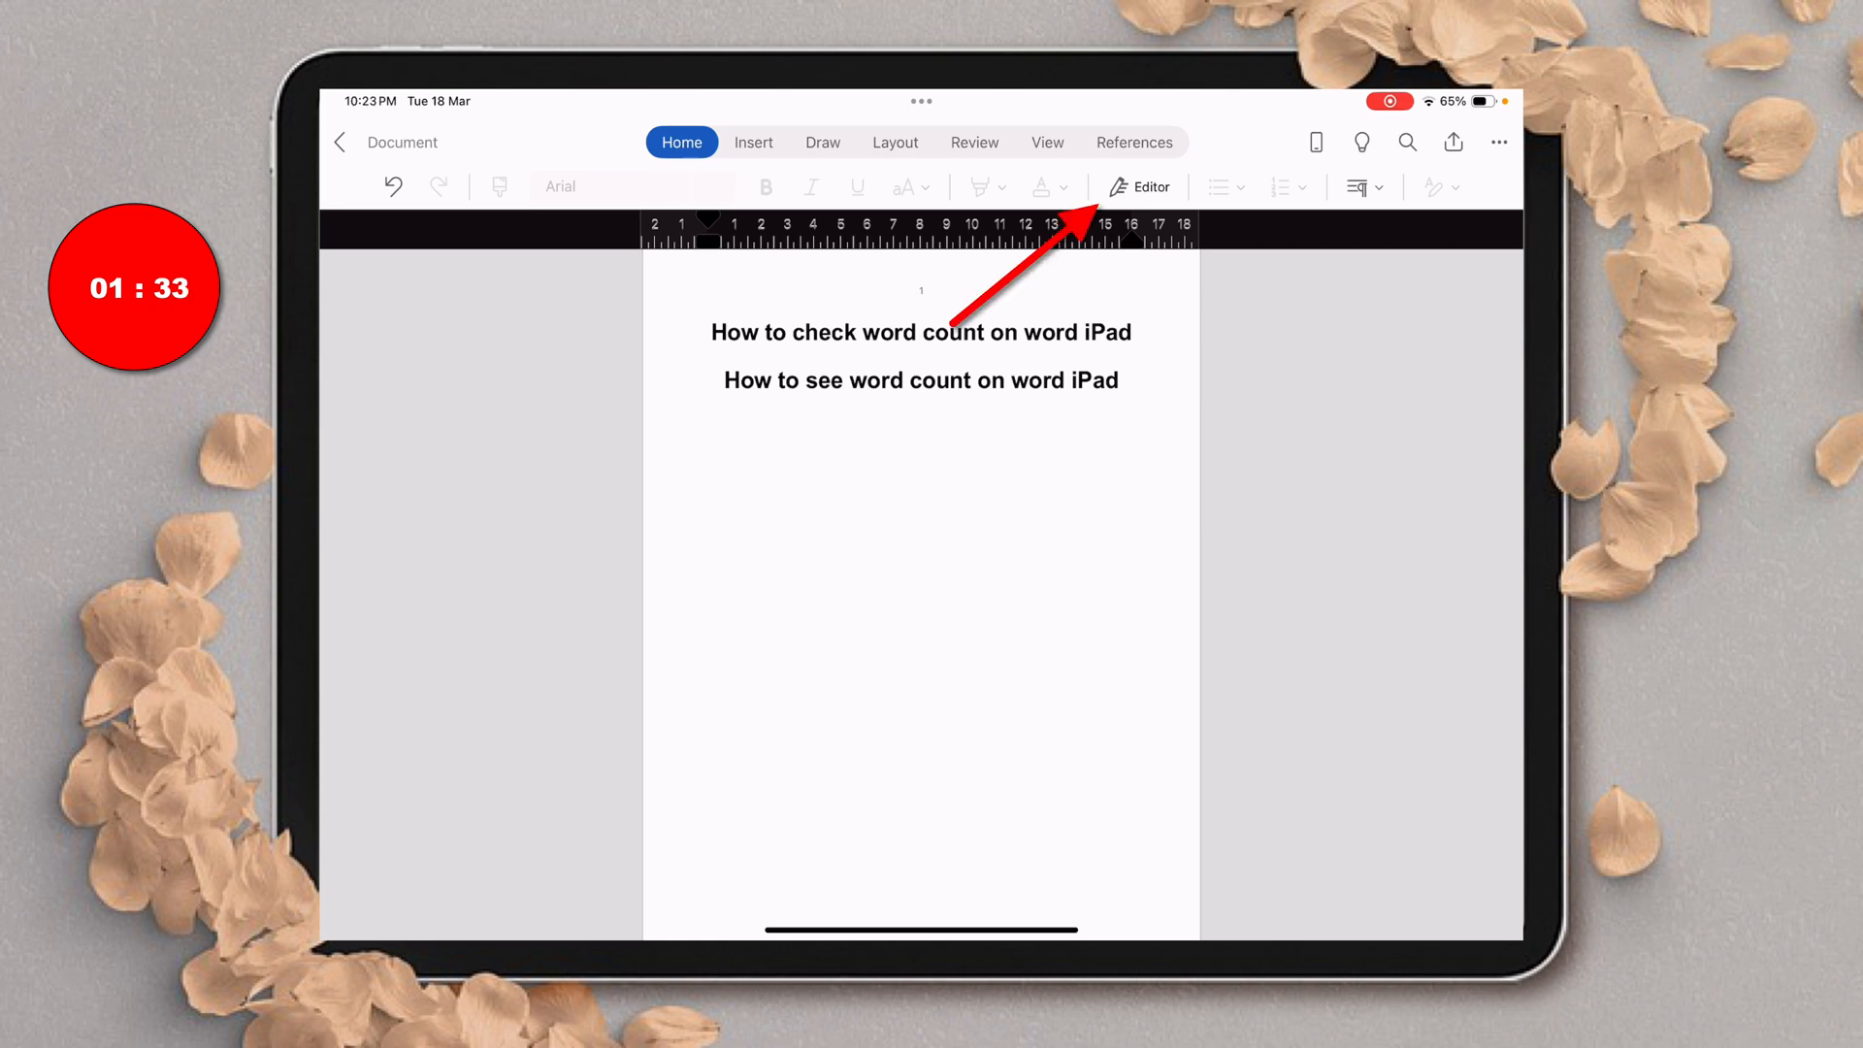
# Open the Editor pane from Home and scroll through its checks and insights.
pyautogui.click(1139, 187)
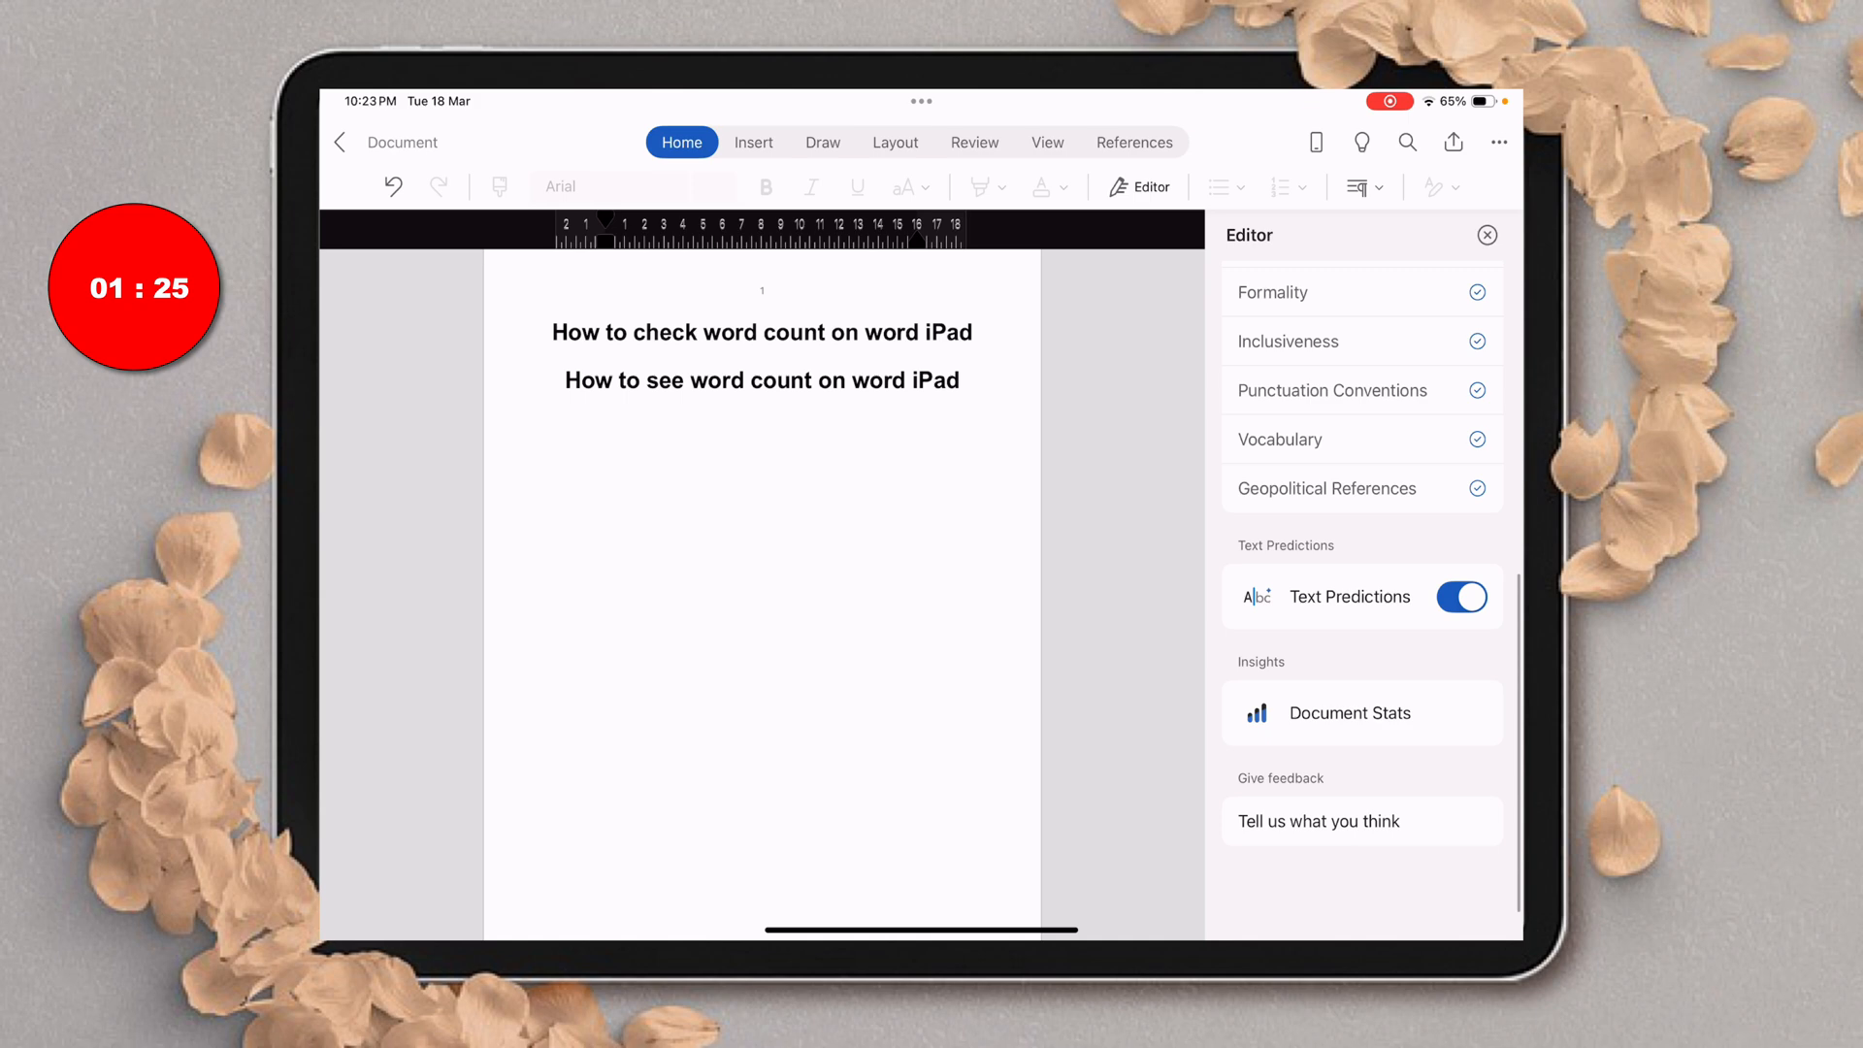
pyautogui.scroll(-3)
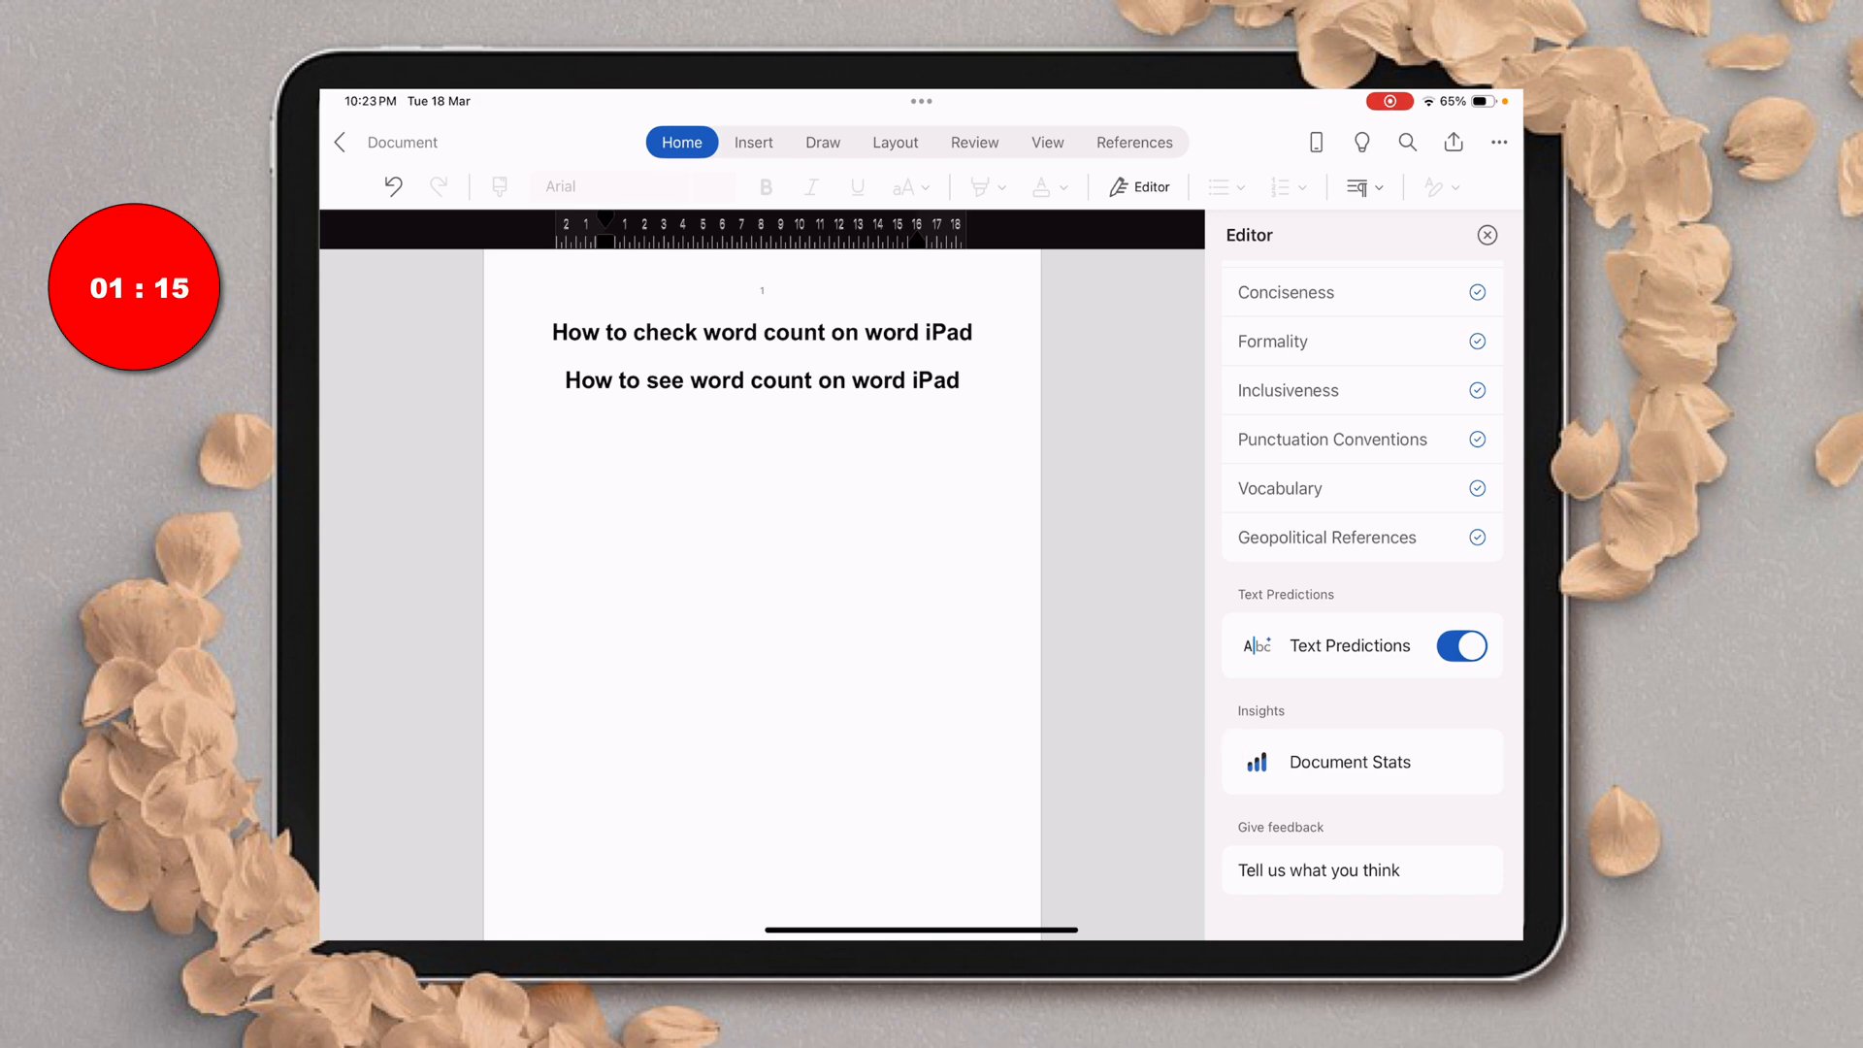
pyautogui.click(1349, 762)
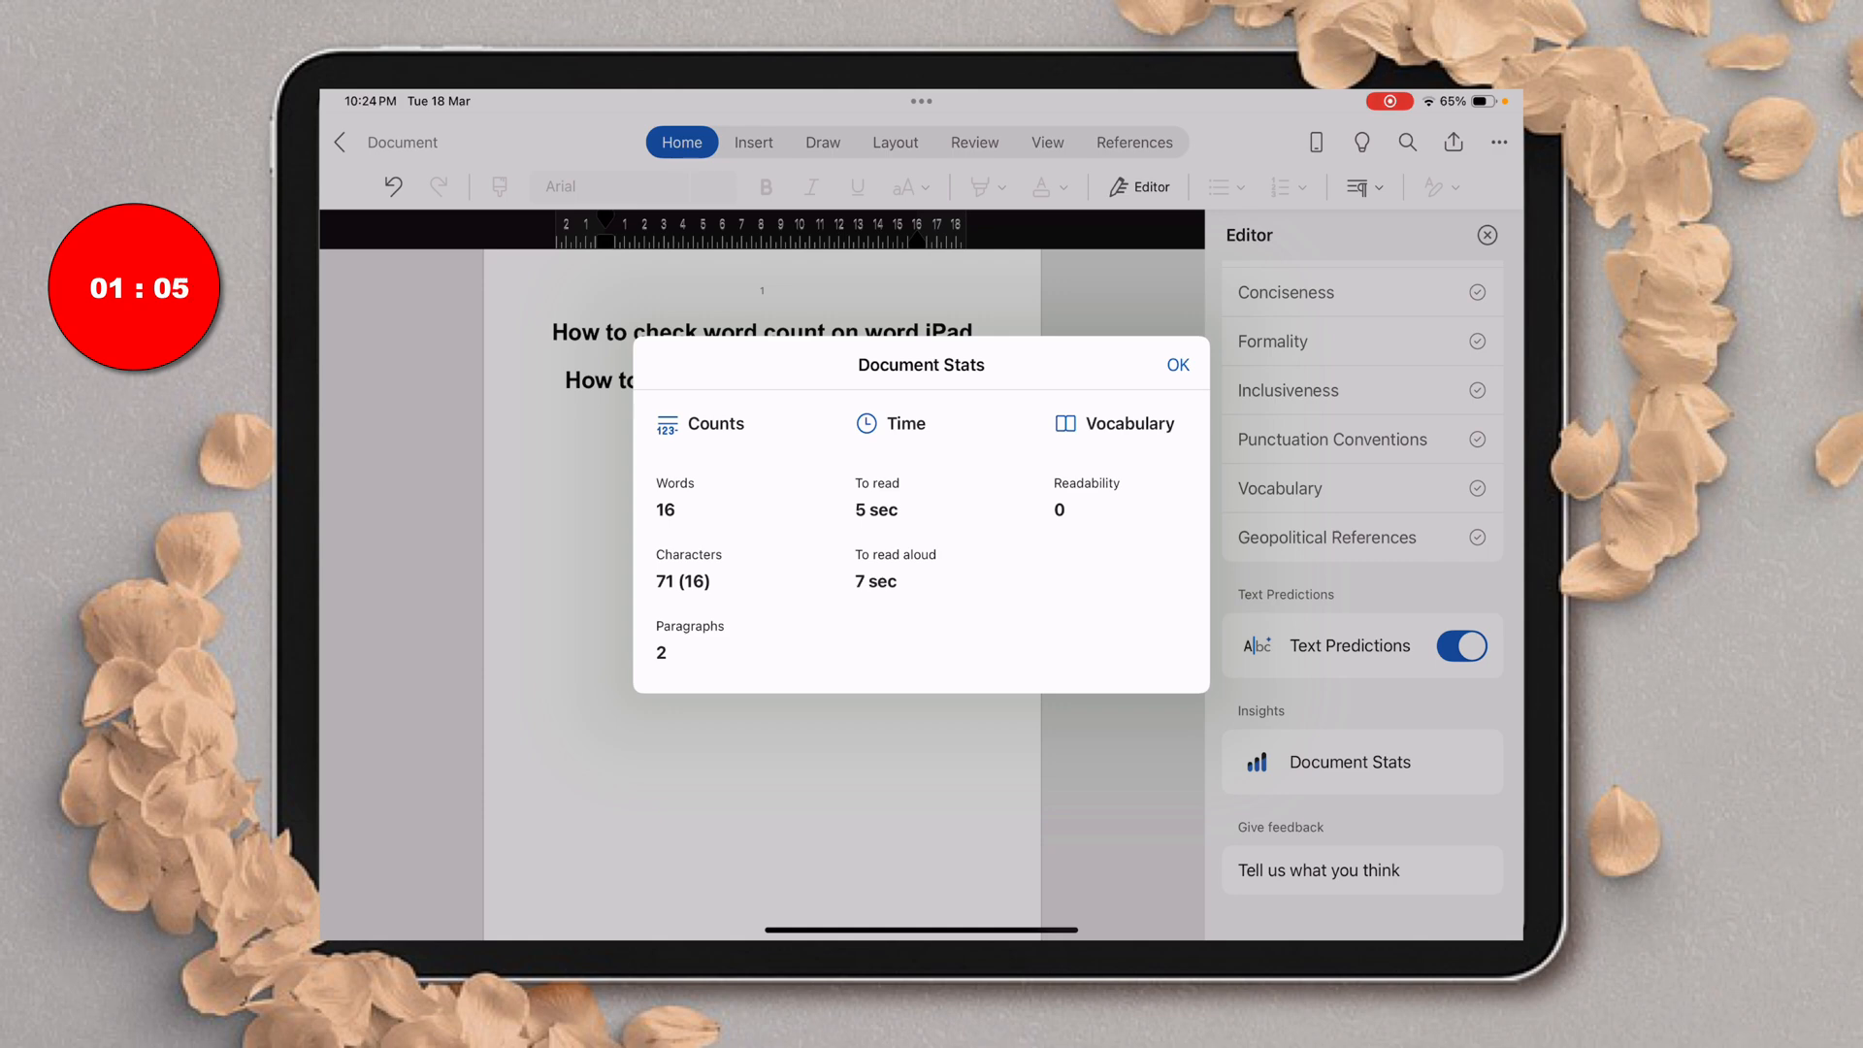
pyautogui.click(1176, 365)
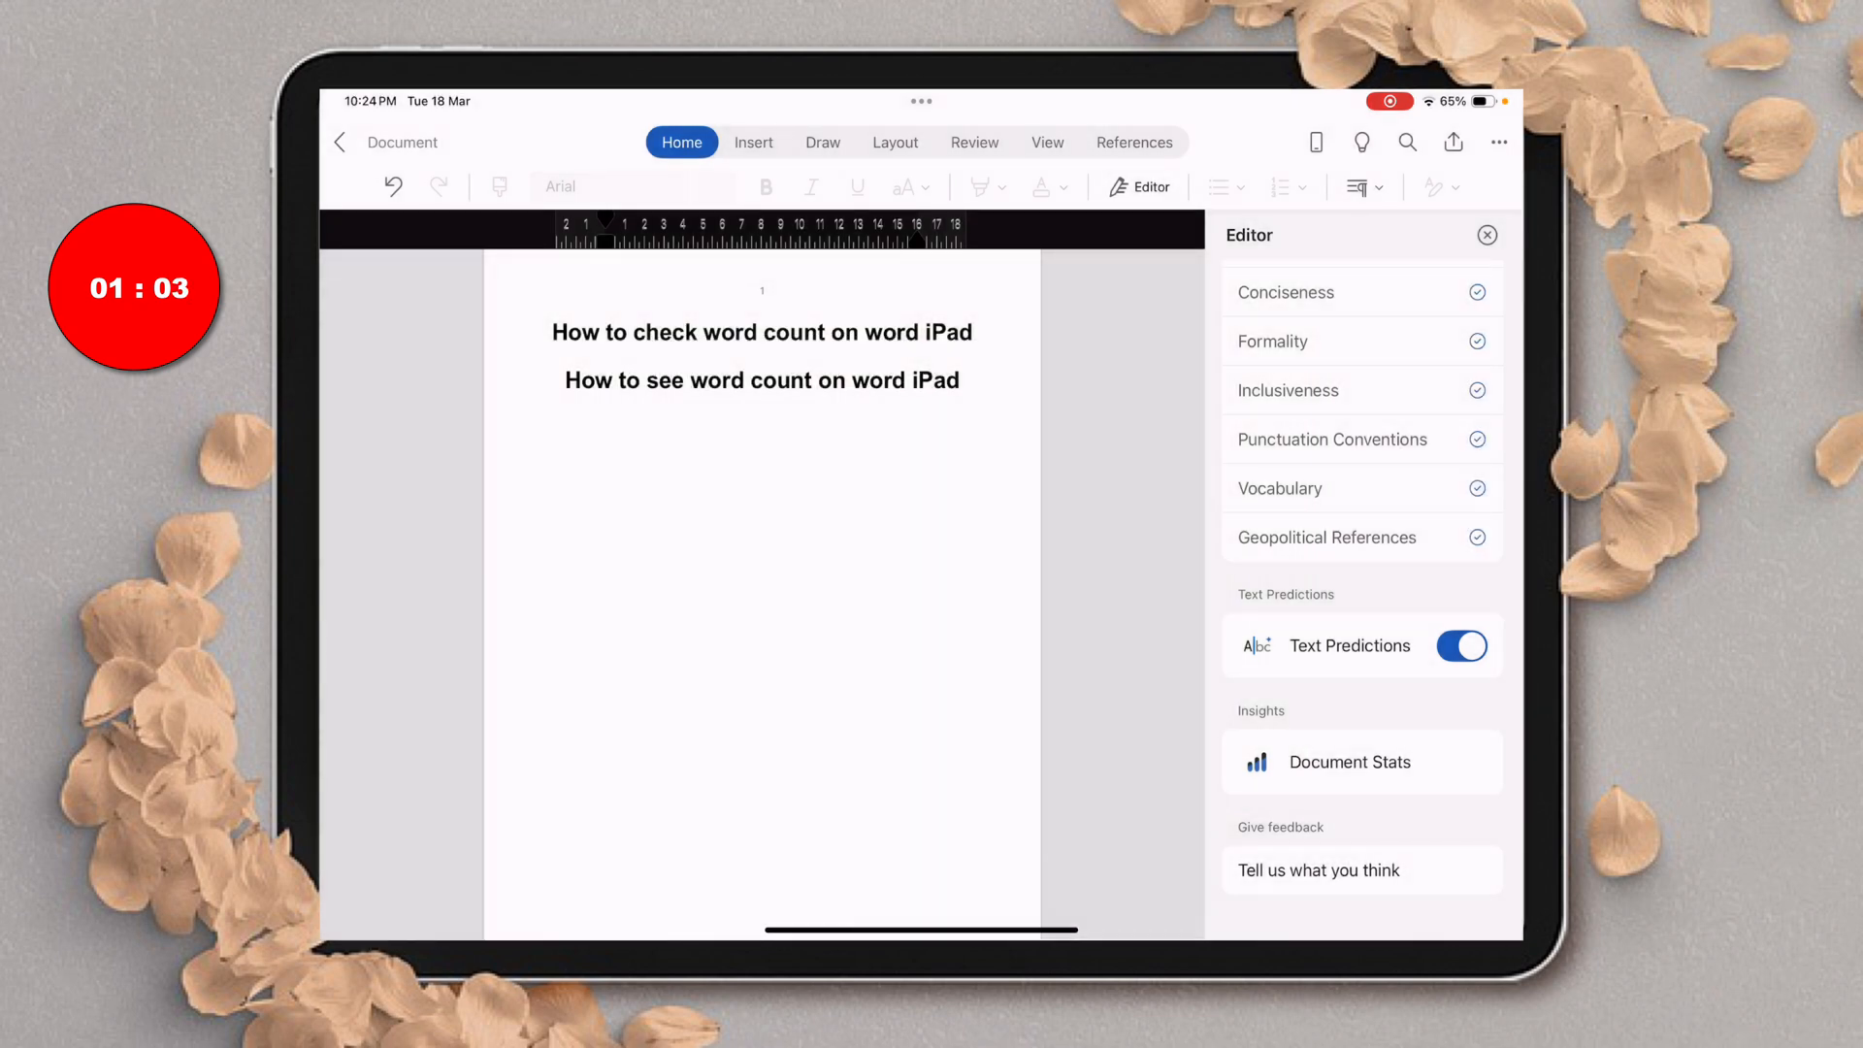
# Close the Editor pane and switch to the Review tab's tools.
pyautogui.click(1487, 234)
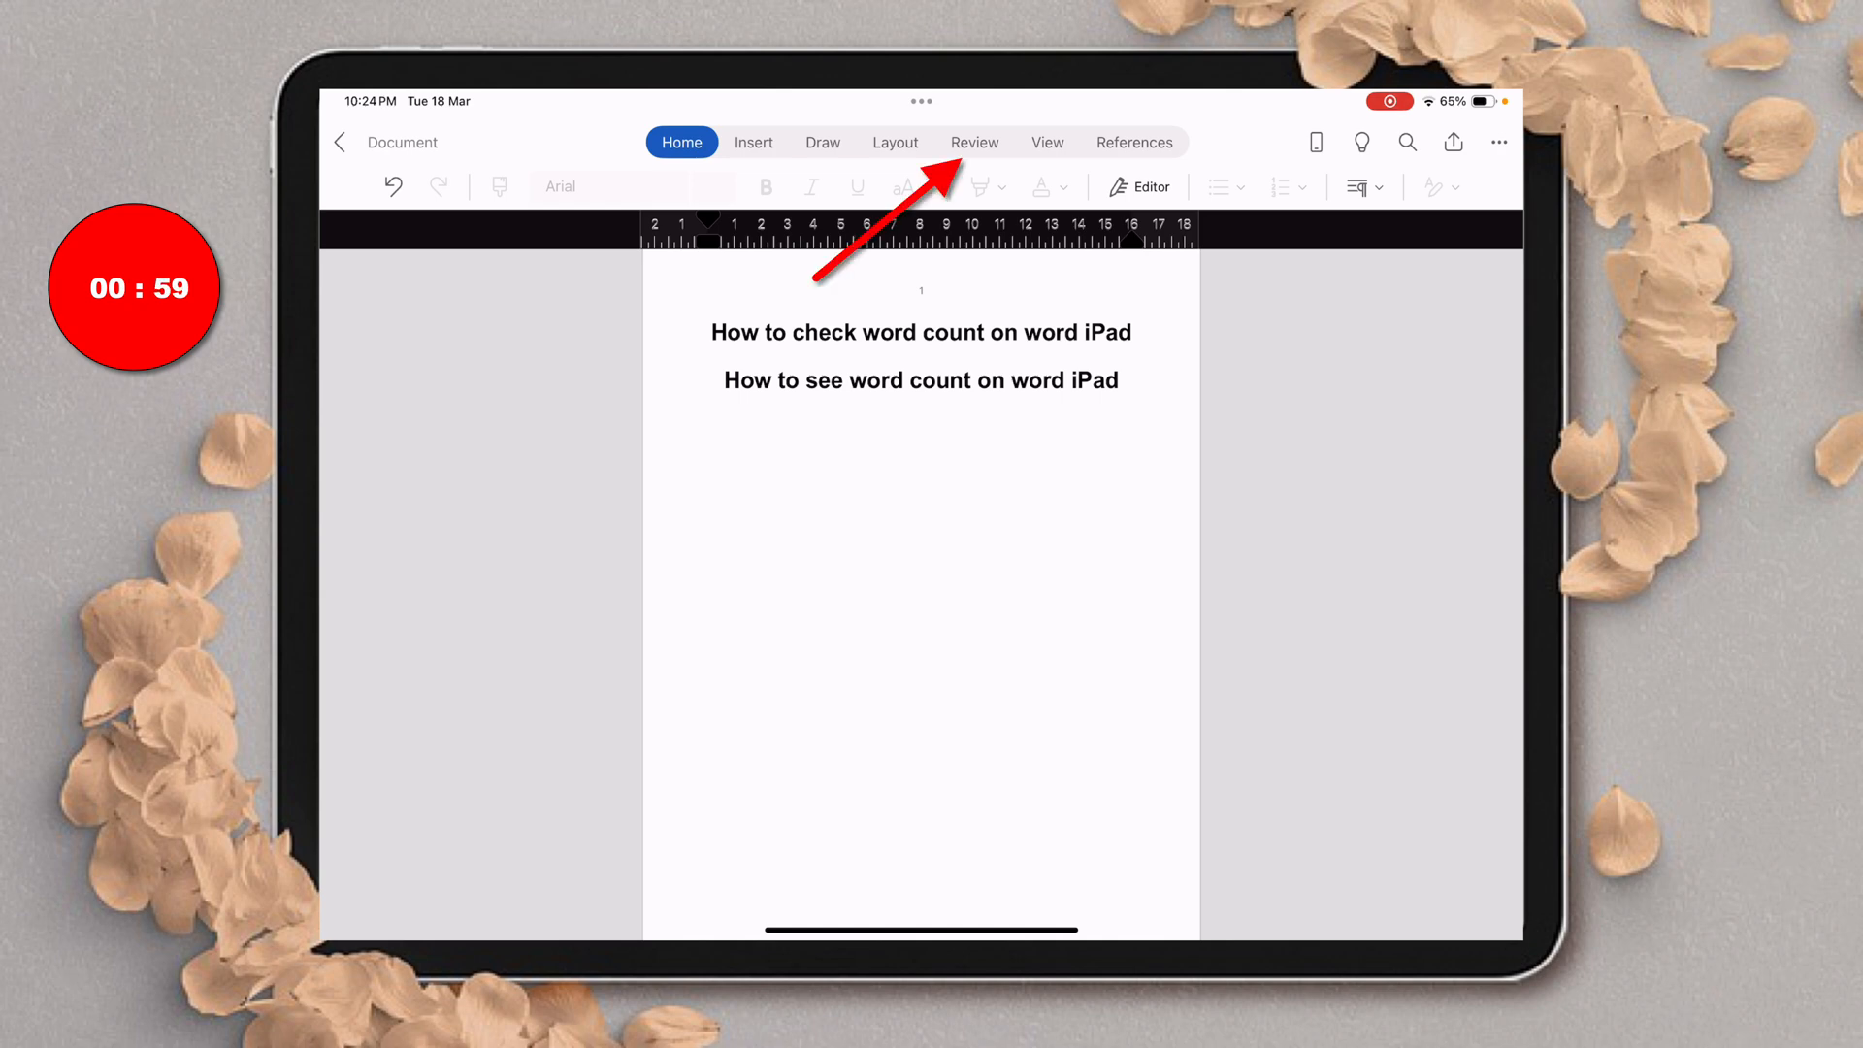
pyautogui.click(973, 142)
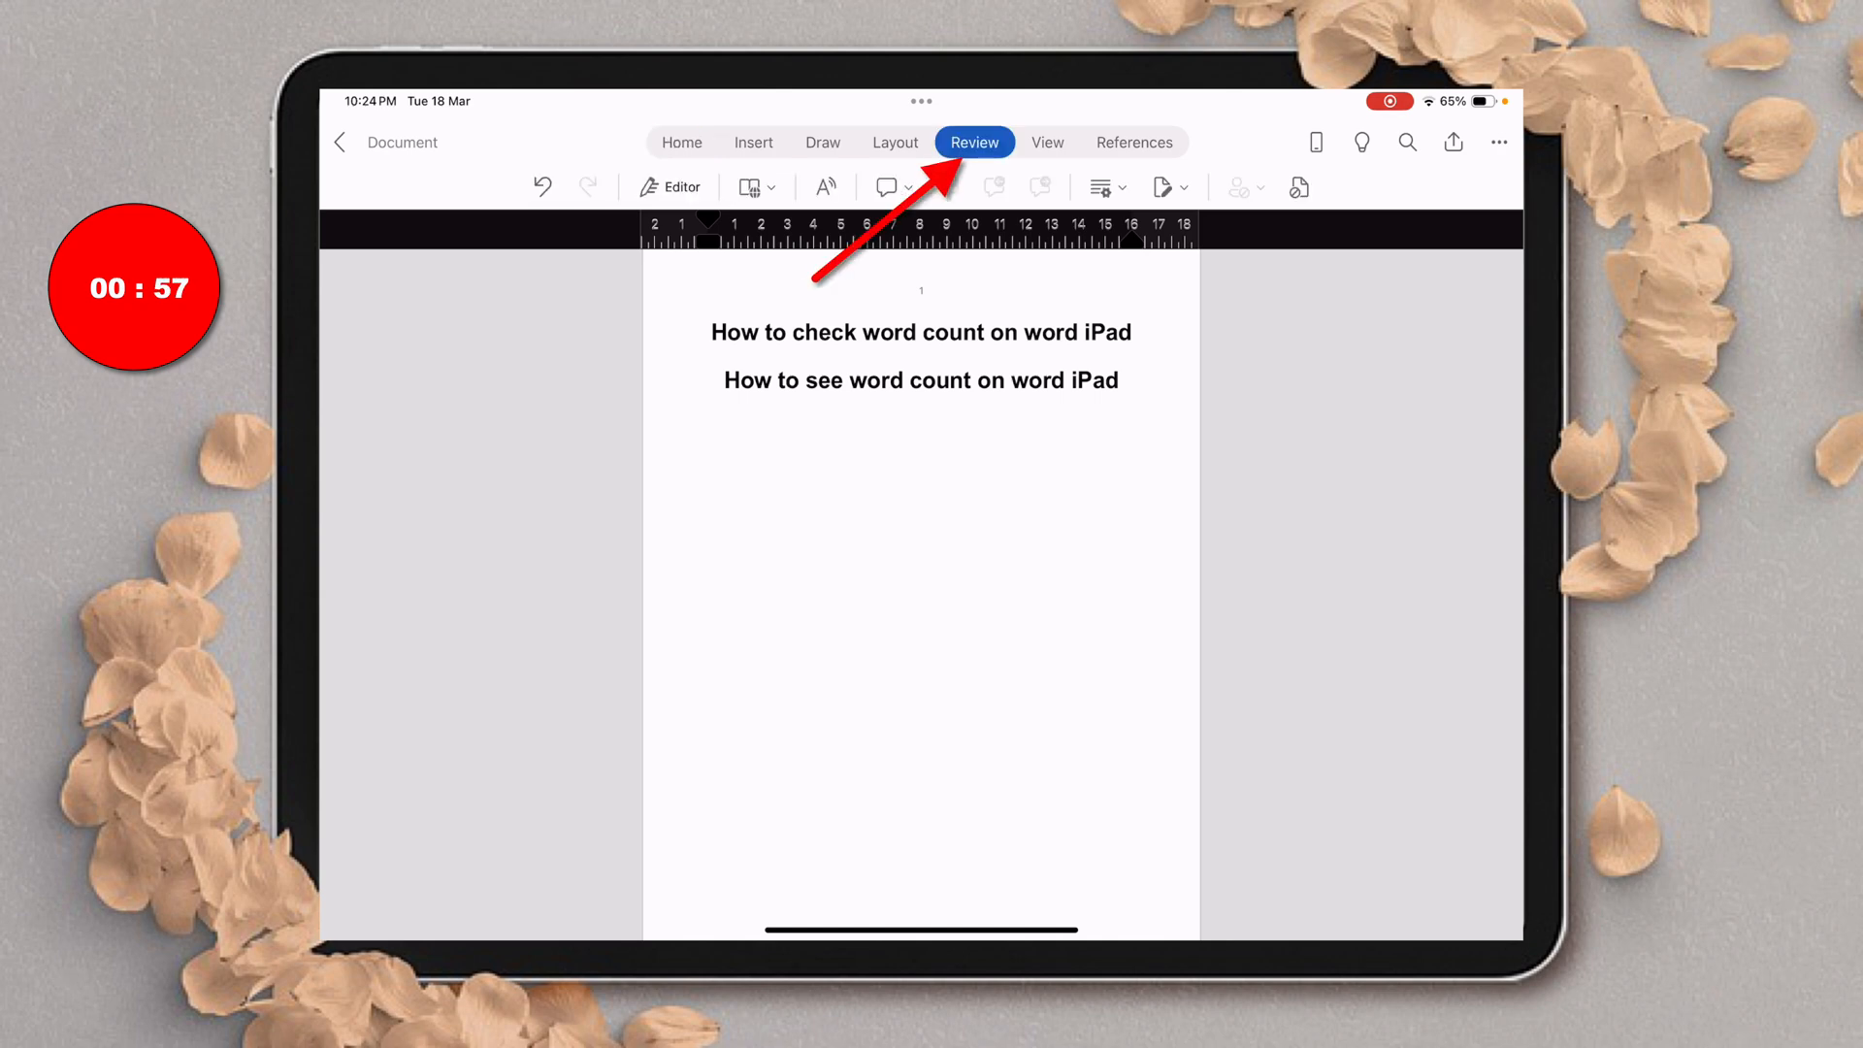
pyautogui.click(973, 142)
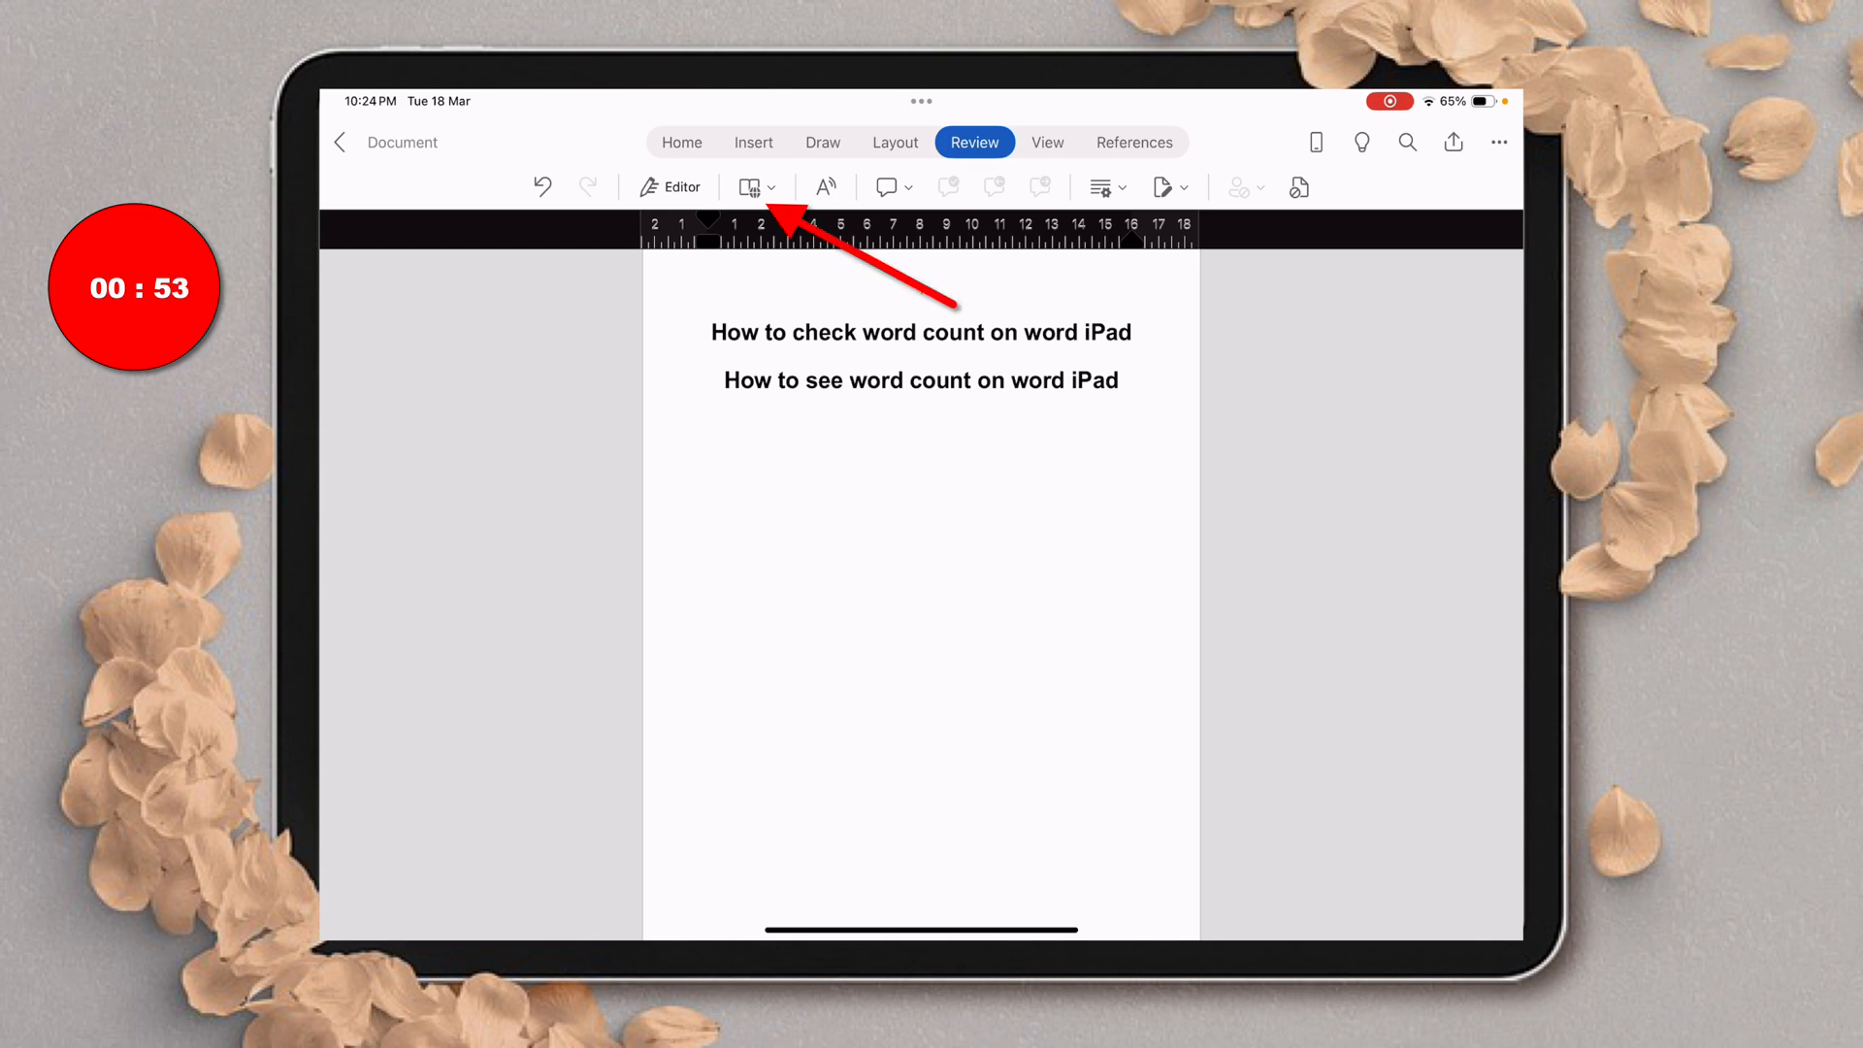
pyautogui.click(750, 186)
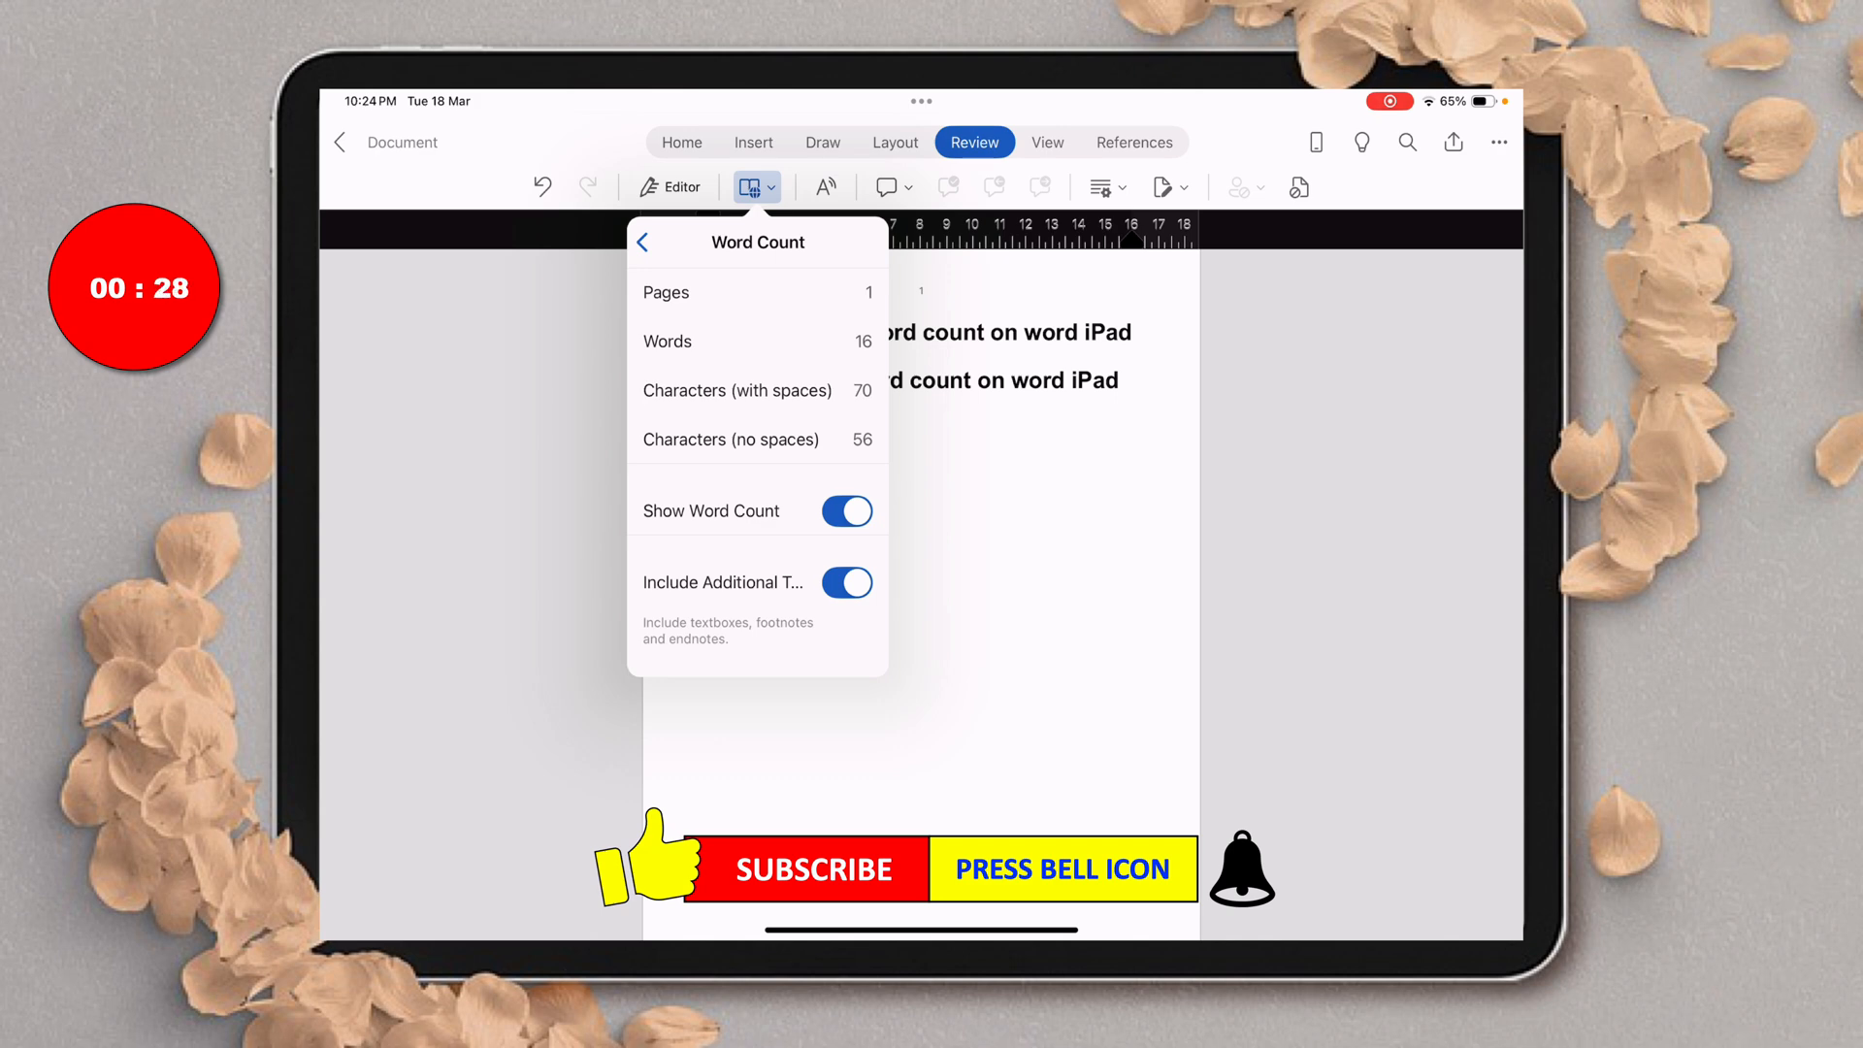
pyautogui.click(748, 186)
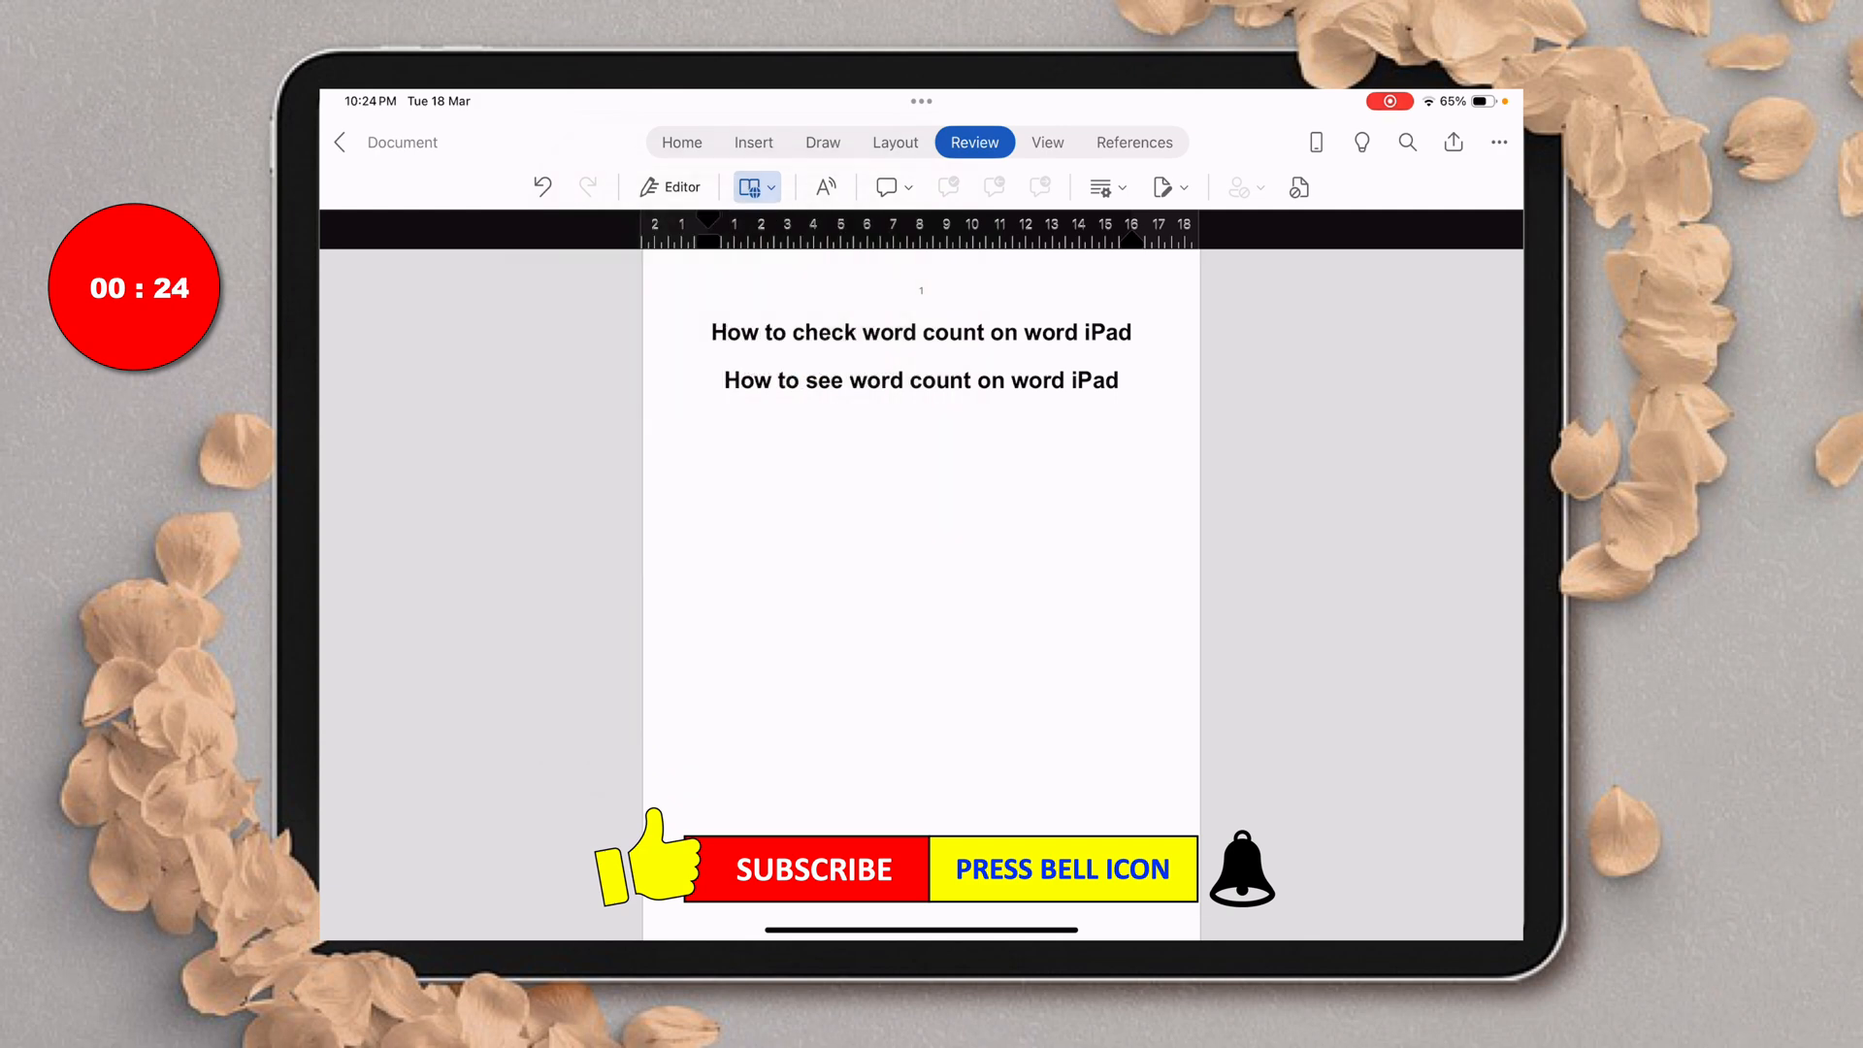